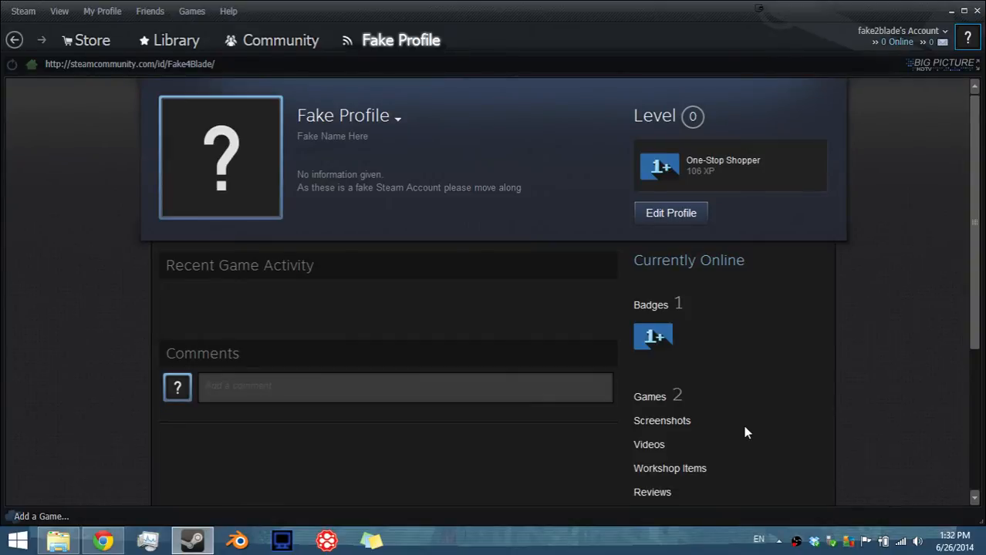
# Bring the Chrome window with YouTube's channel switcher to the front.
pyautogui.click(102, 540)
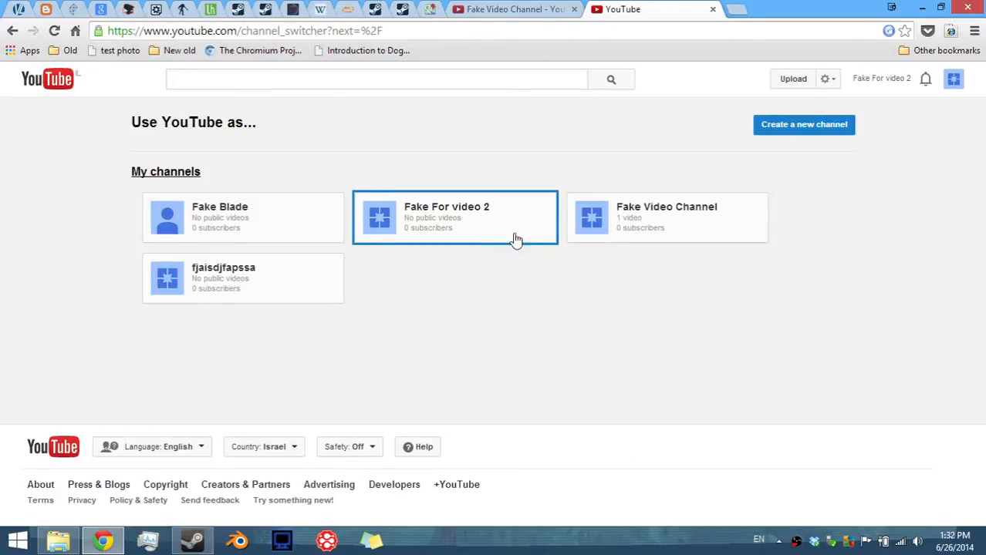
pyautogui.moveTo(243, 277)
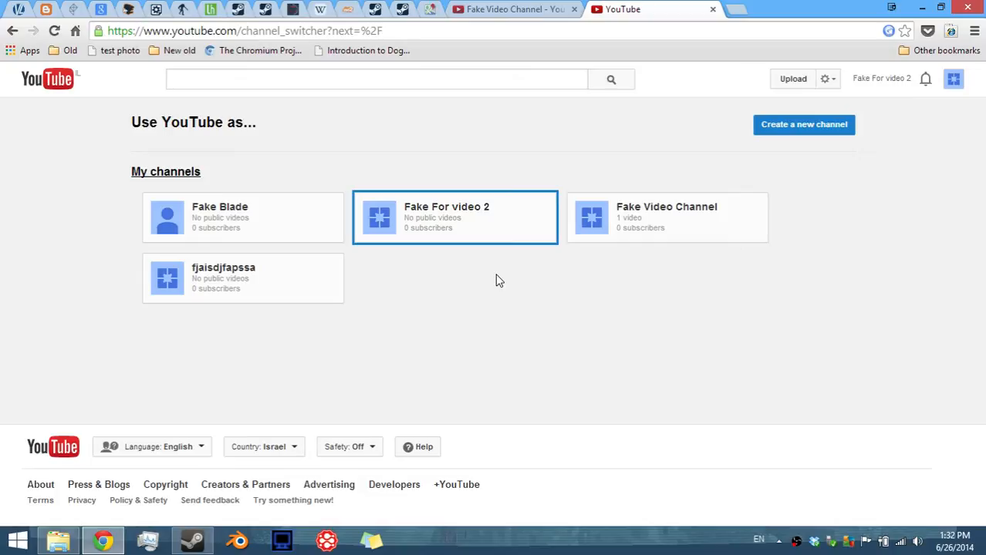
pyautogui.moveTo(602, 194)
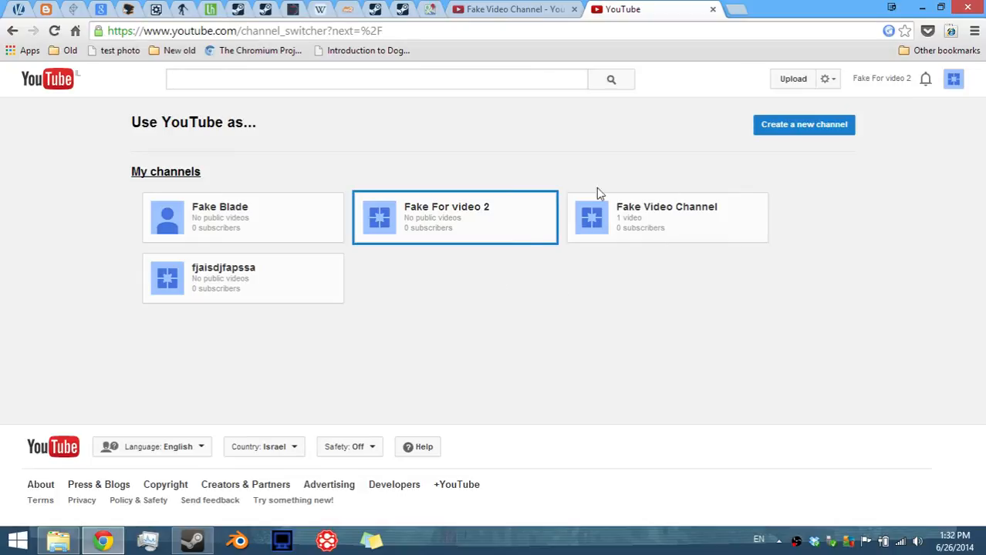
pyautogui.moveTo(651, 214)
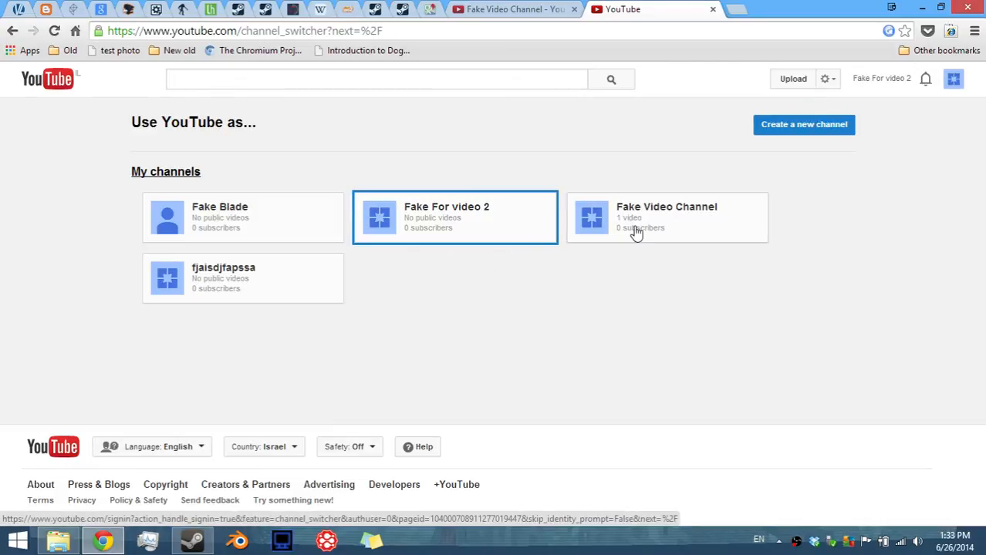
# Act as Fake Video Channel and reach its advanced account settings via YouTube settings.
pyautogui.click(667, 218)
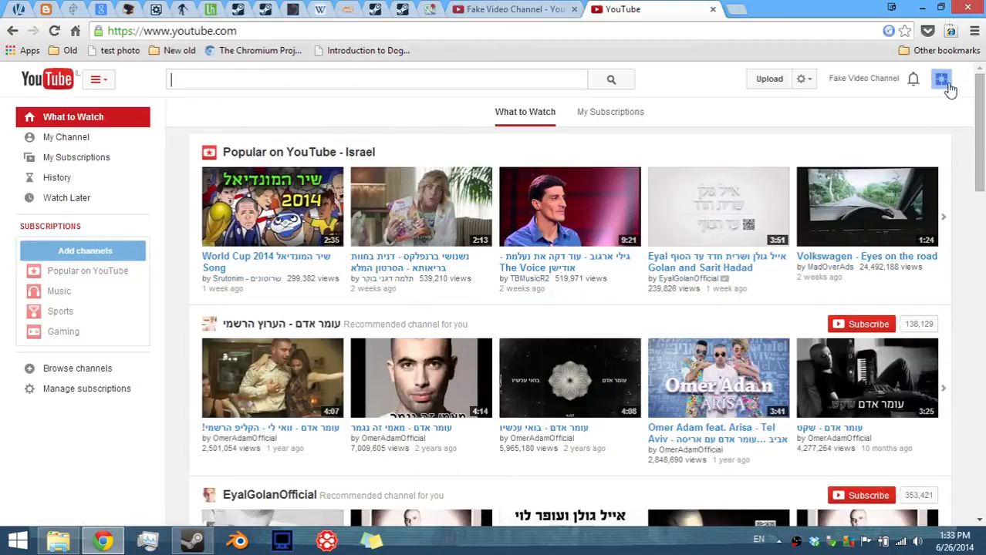
pyautogui.click(941, 79)
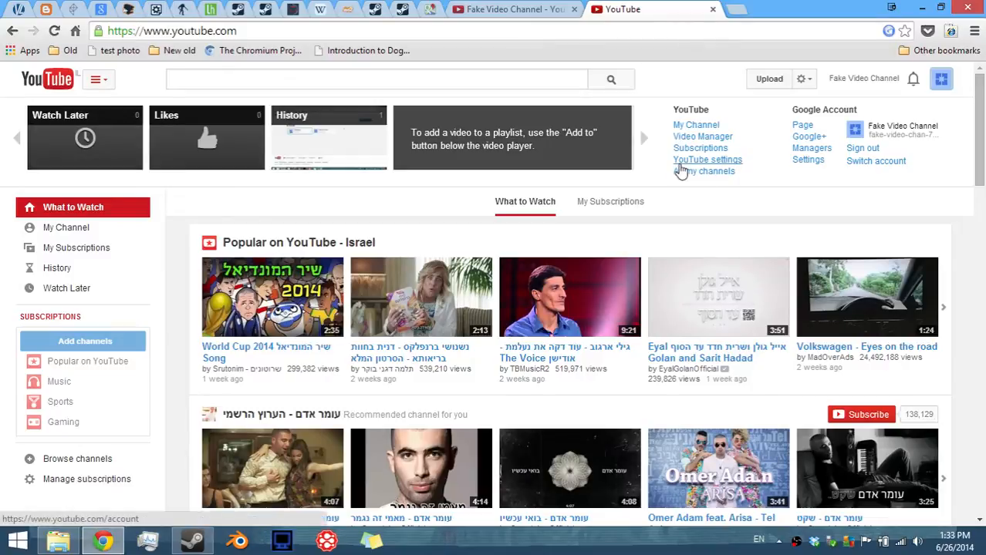
pyautogui.click(706, 159)
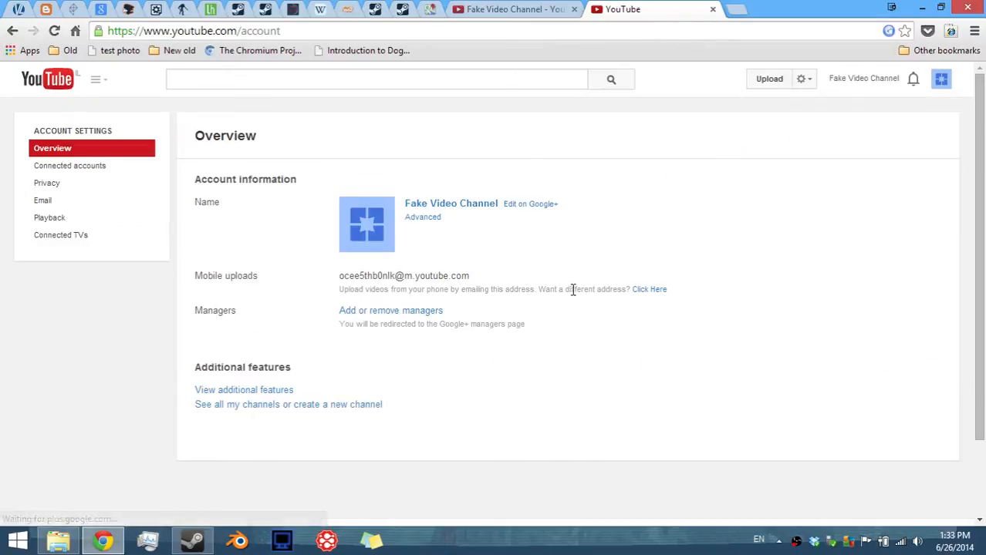
pyautogui.moveTo(451, 248)
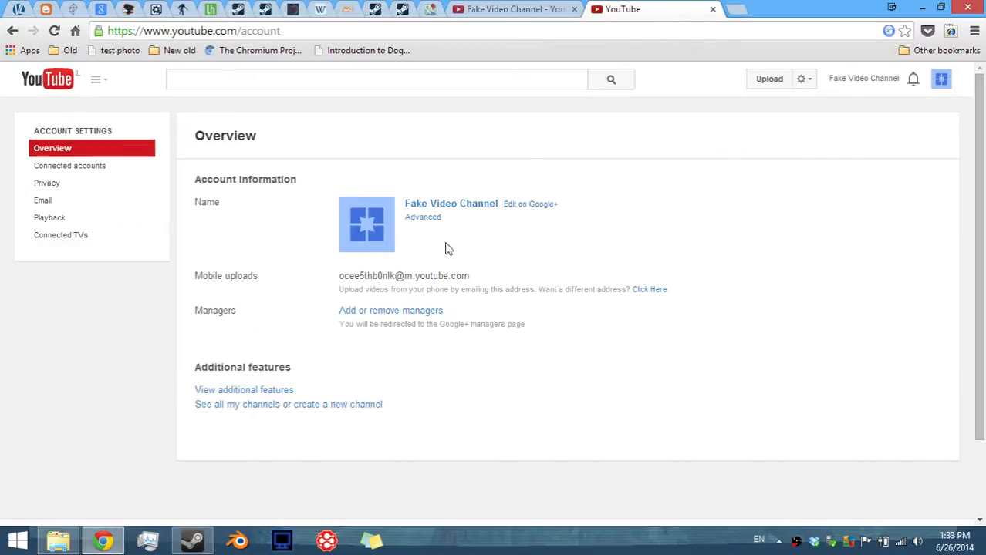
pyautogui.click(450, 203)
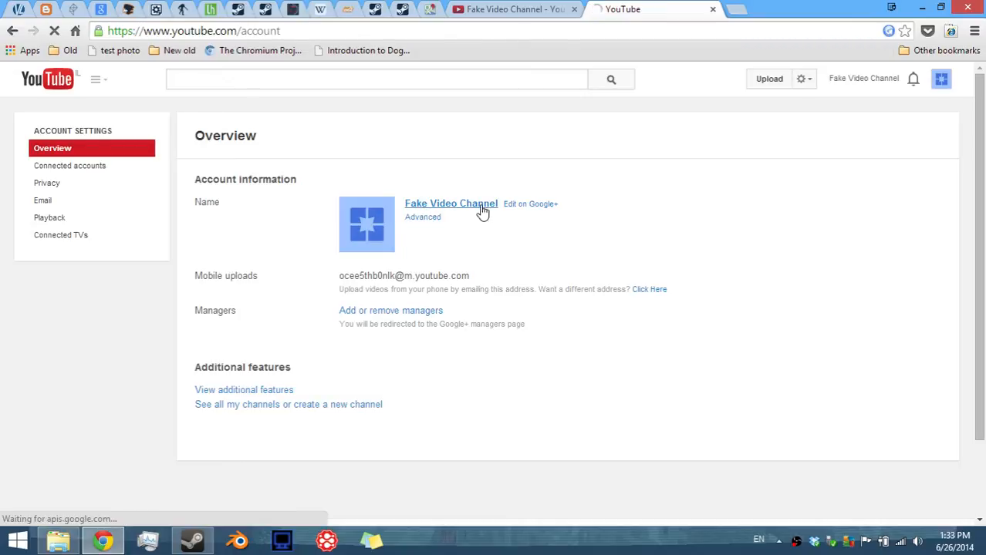
pyautogui.click(422, 216)
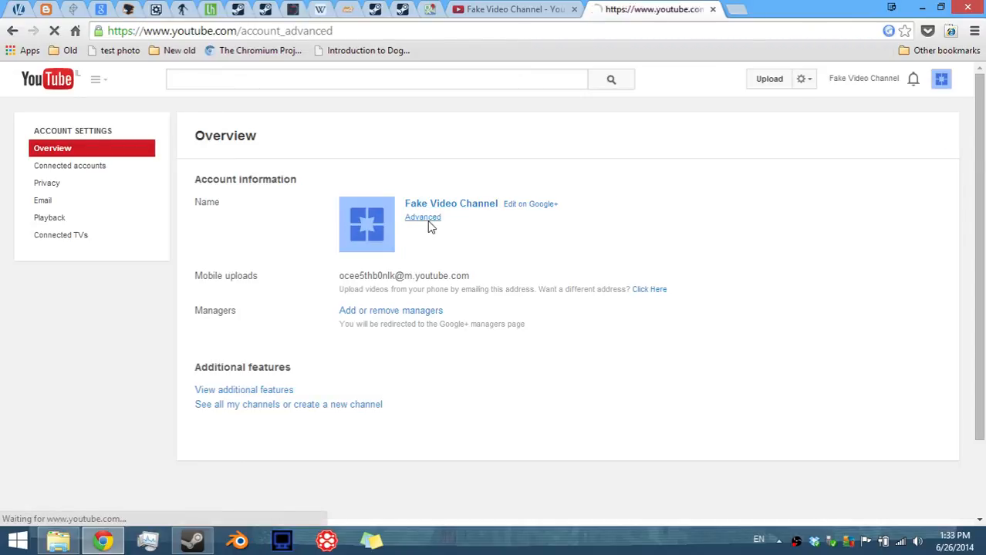
pyautogui.click(423, 216)
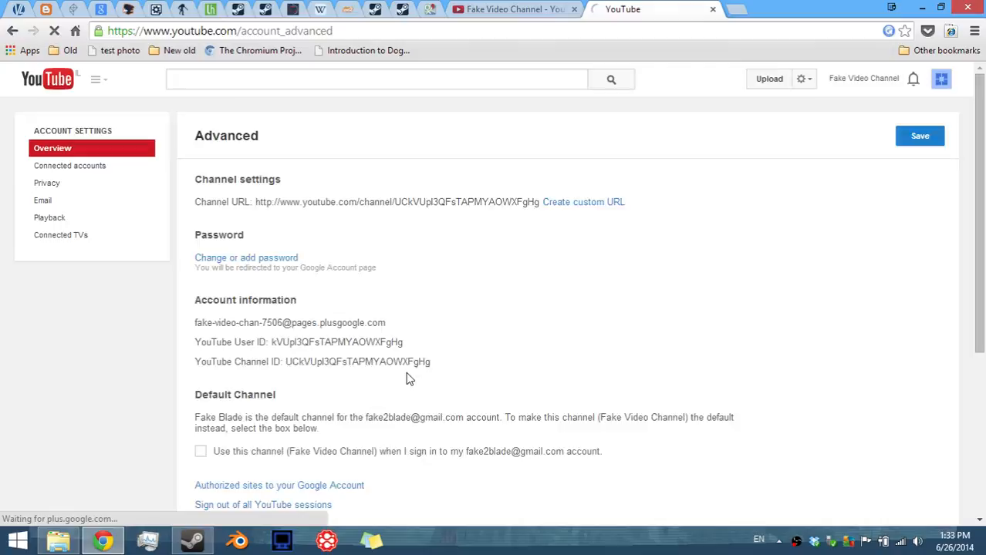
pyautogui.scroll(-3)
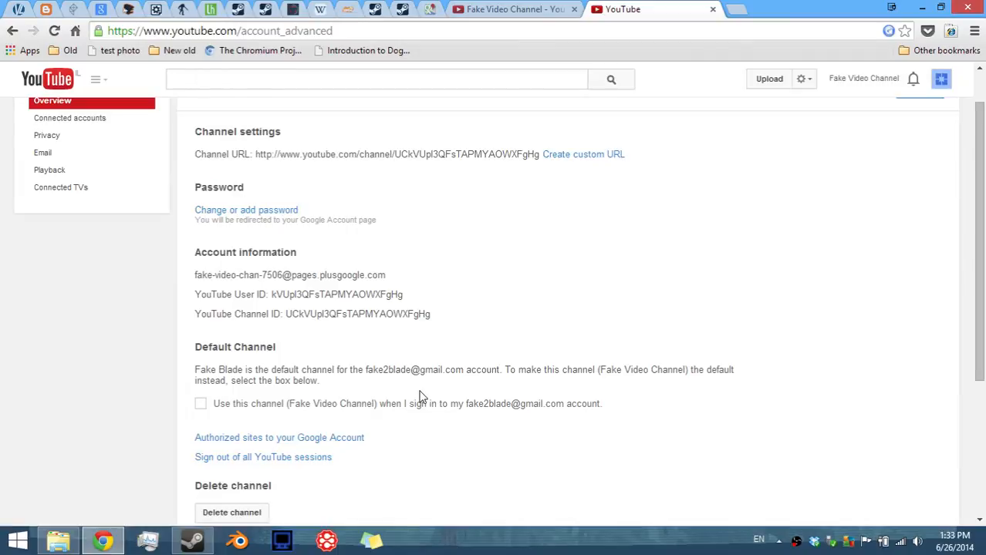
pyautogui.moveTo(450, 233)
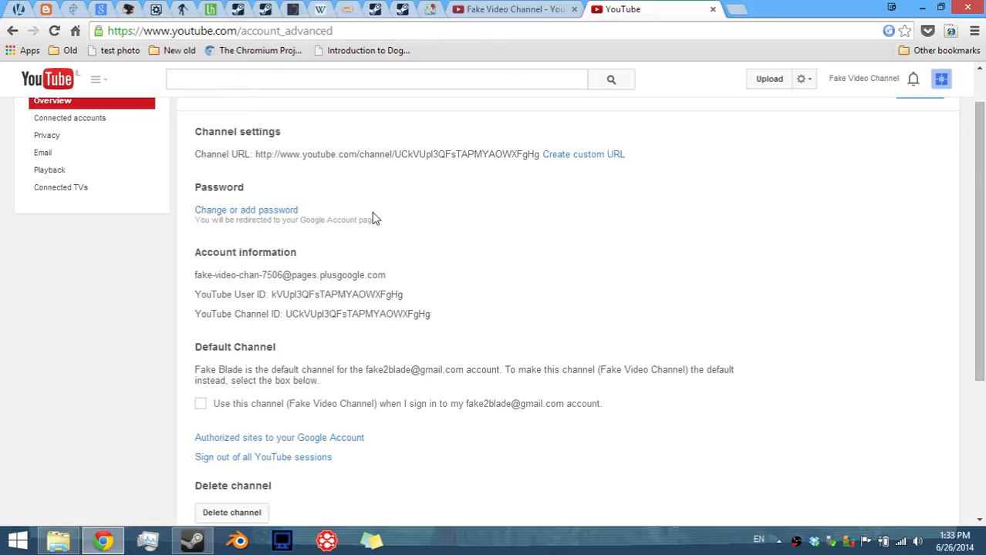
pyautogui.moveTo(386, 241)
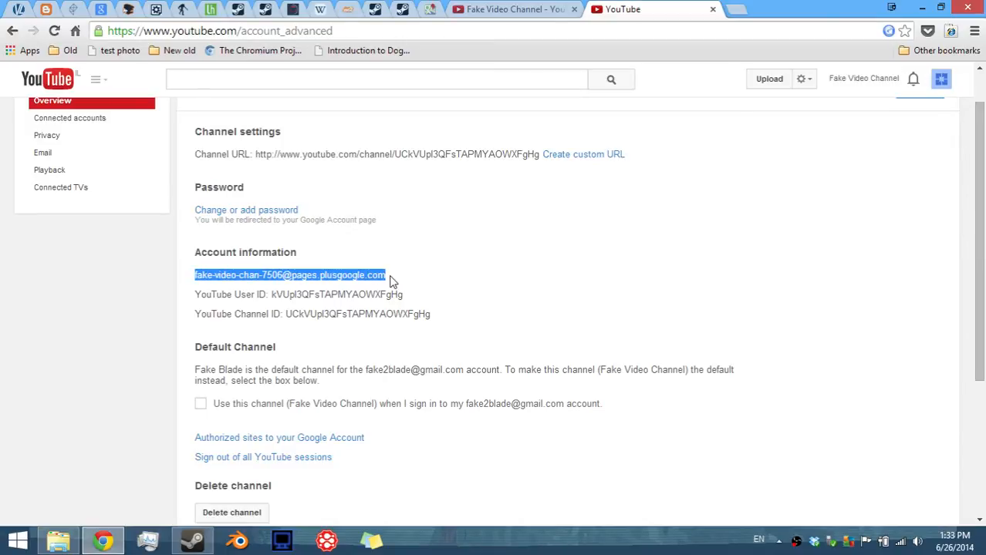
pyautogui.moveTo(245, 210)
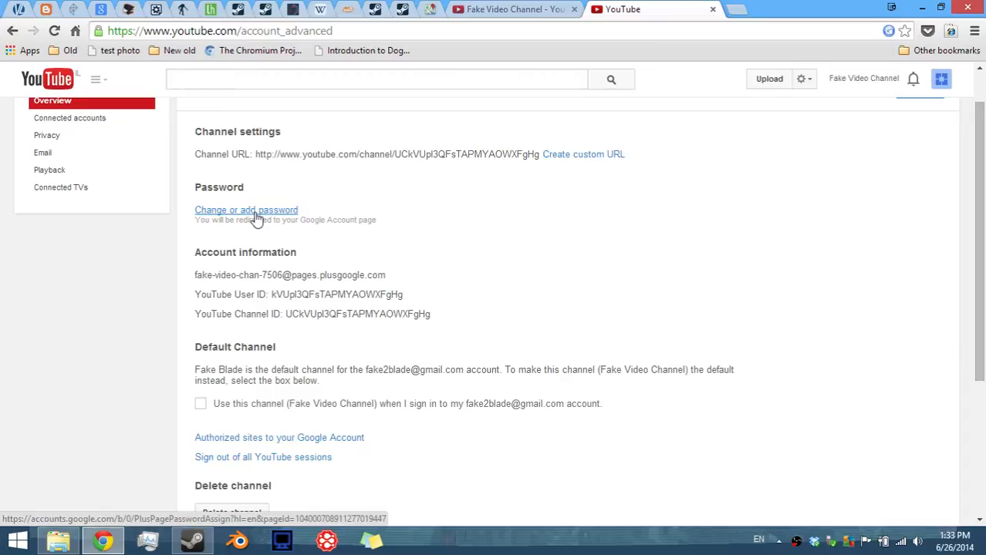
# Start adding a password for the channel's page and confirm the Google account password to sign in.
pyautogui.click(245, 210)
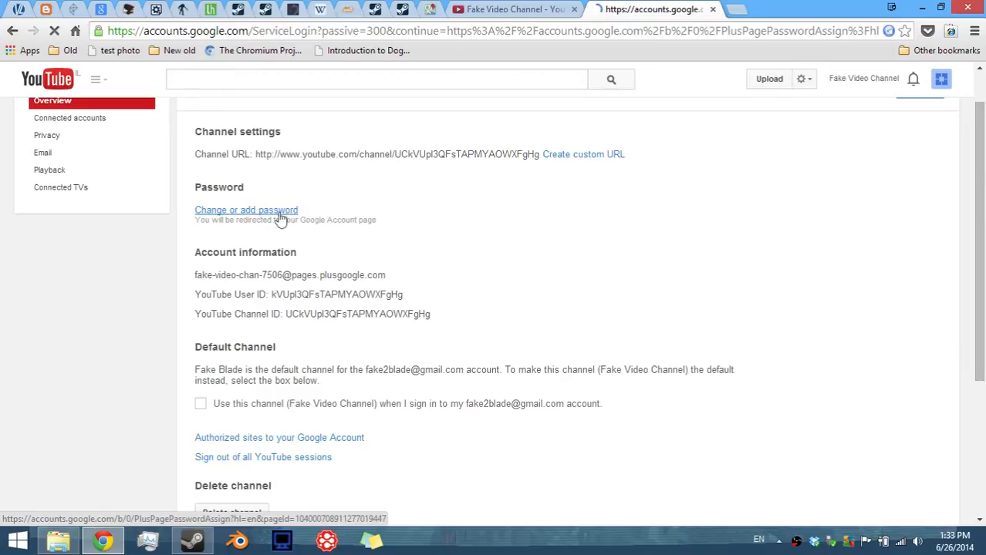
pyautogui.click(247, 209)
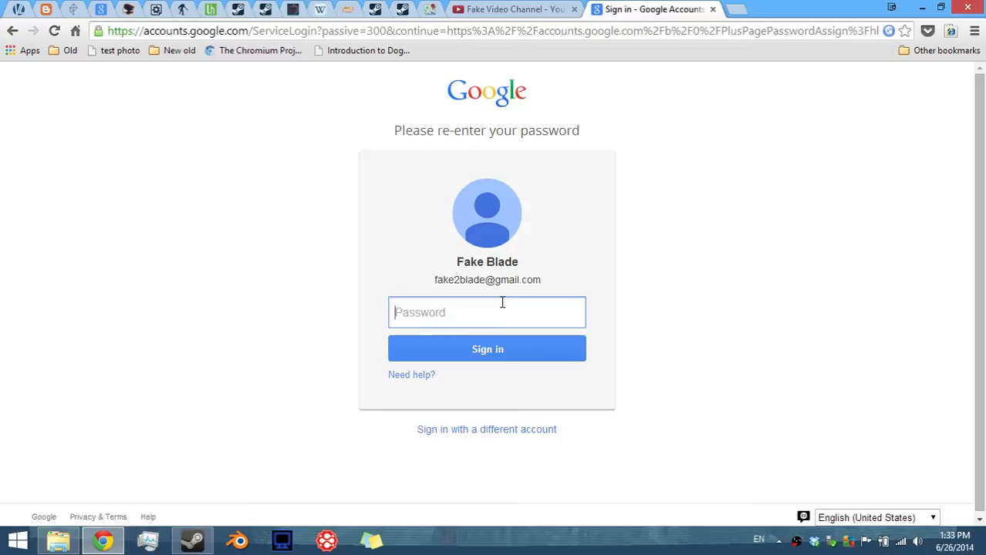
pyautogui.write('••••')
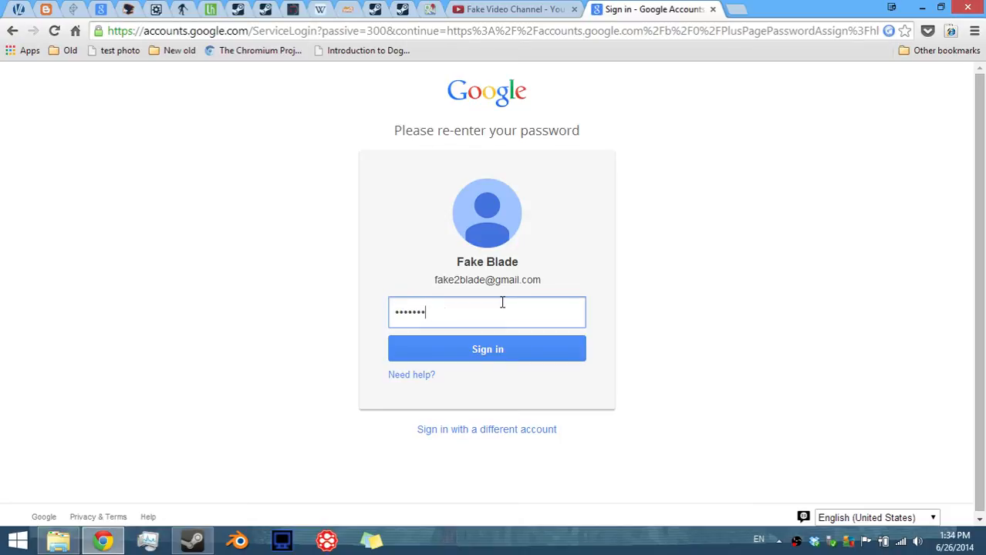
pyautogui.click(487, 349)
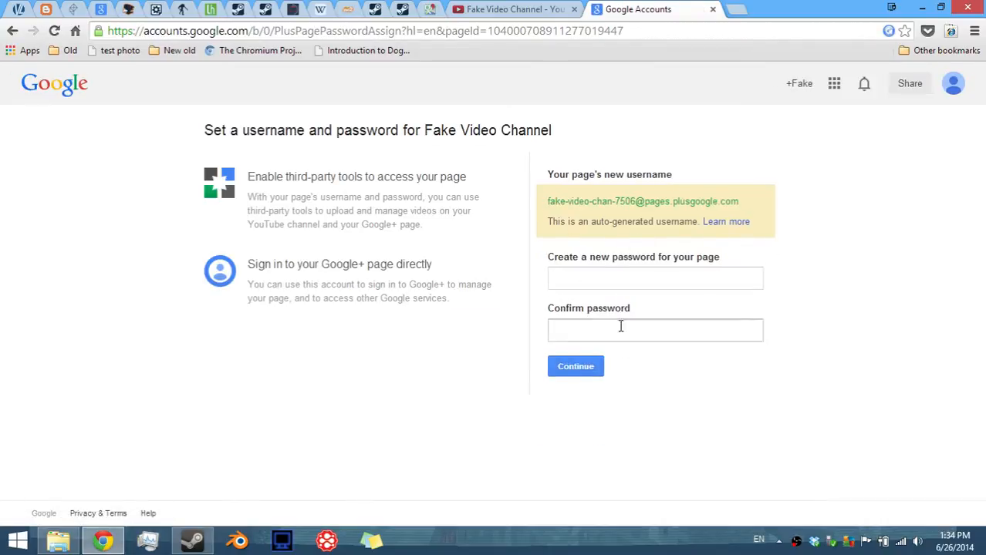
# Set a username and password for Fake Video Channel, then return to youtube.com for its settings.
pyautogui.click(654, 278)
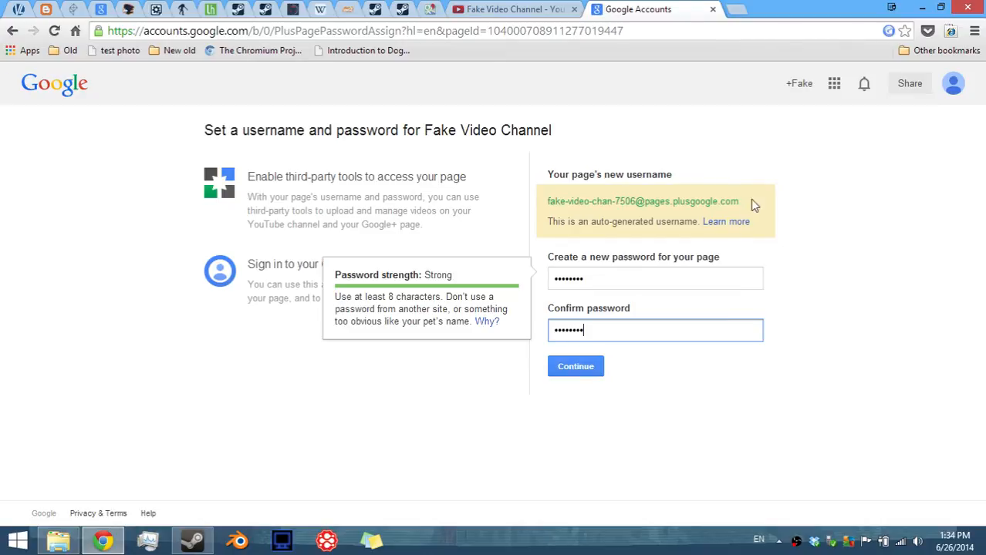
pyautogui.click(576, 367)
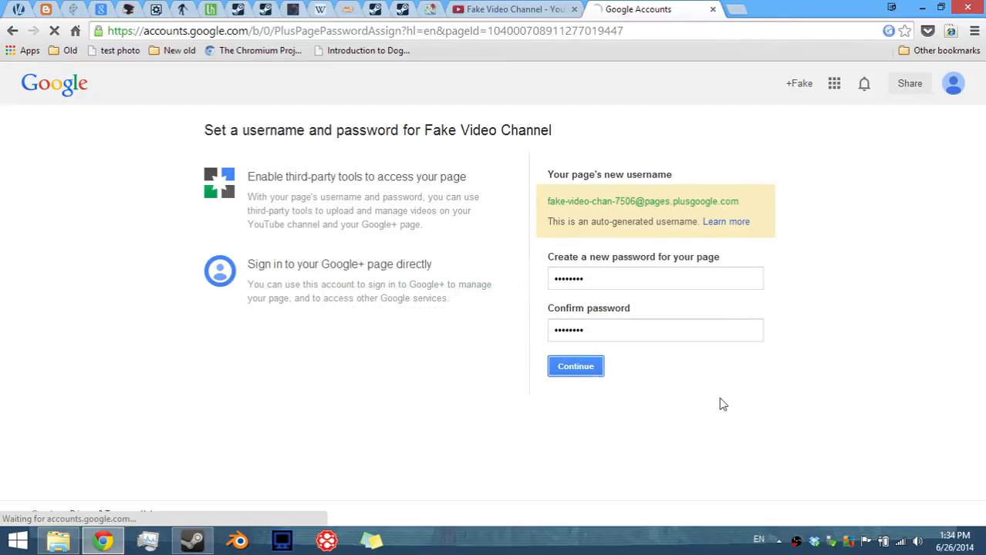
pyautogui.click(575, 367)
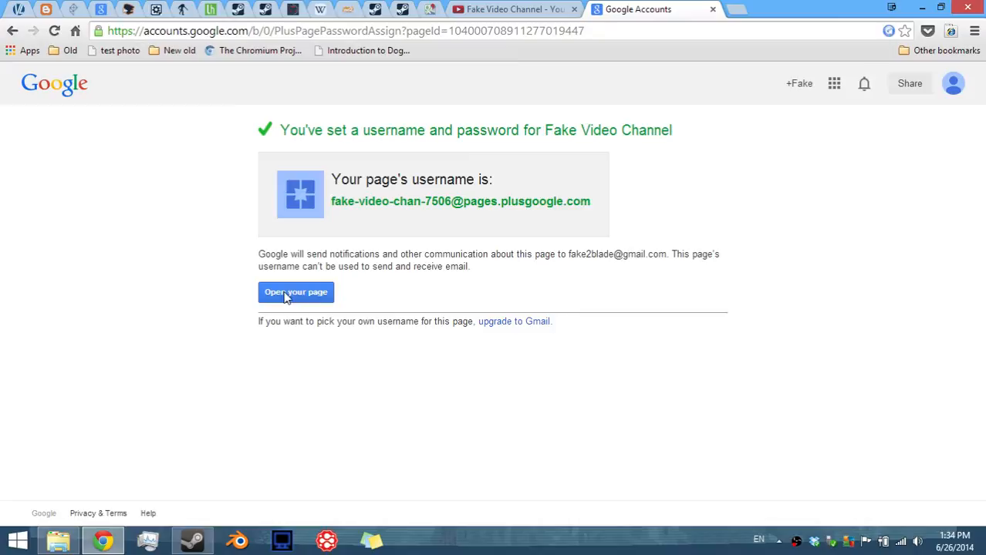
pyautogui.moveTo(311, 299)
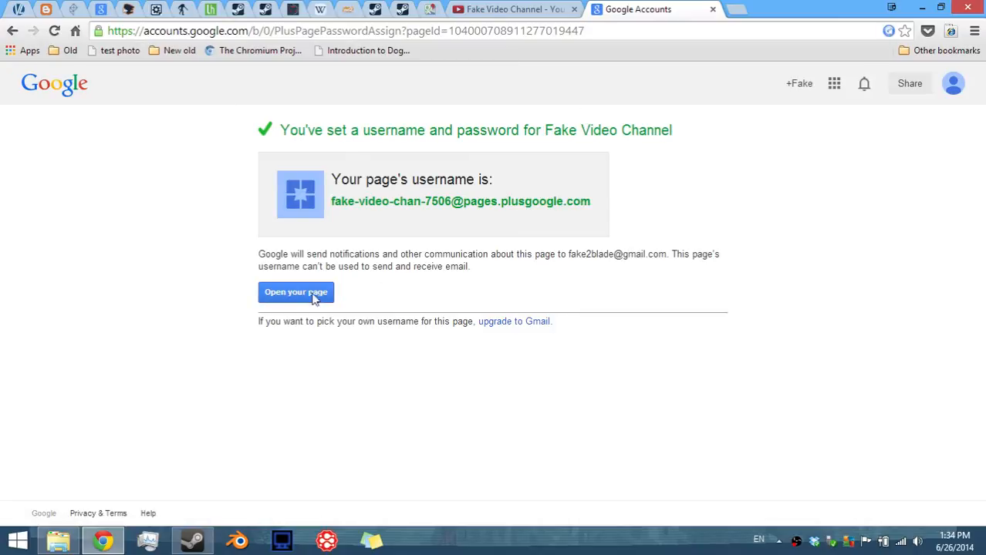
pyautogui.click(296, 292)
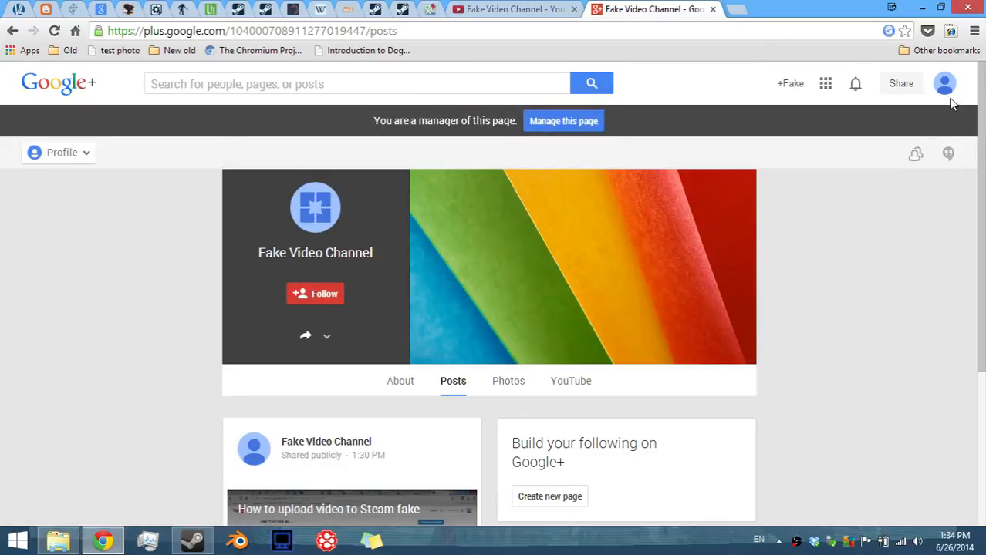
pyautogui.write('youtube.com/account')
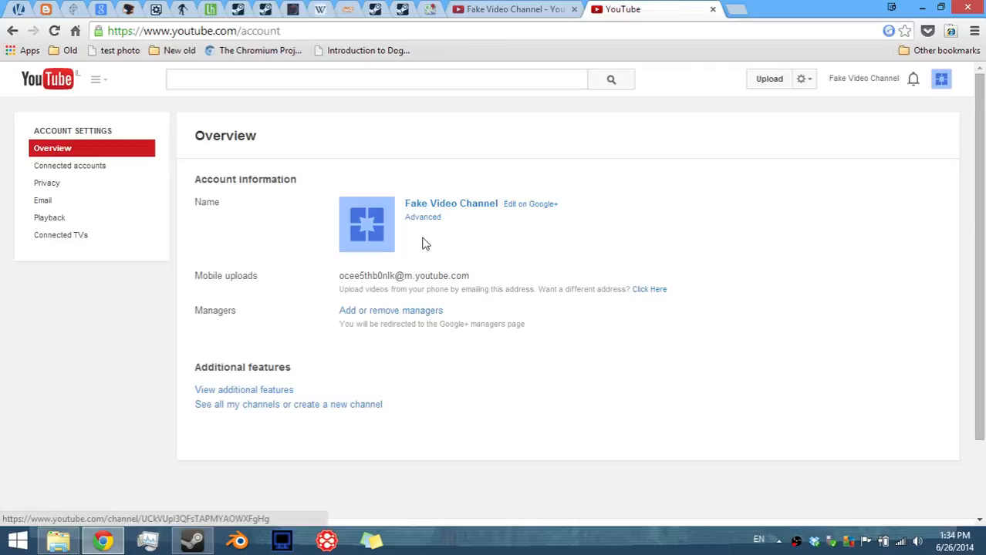
# Check the channel's new page username under Advanced account information, then switch to Steam.
pyautogui.click(423, 216)
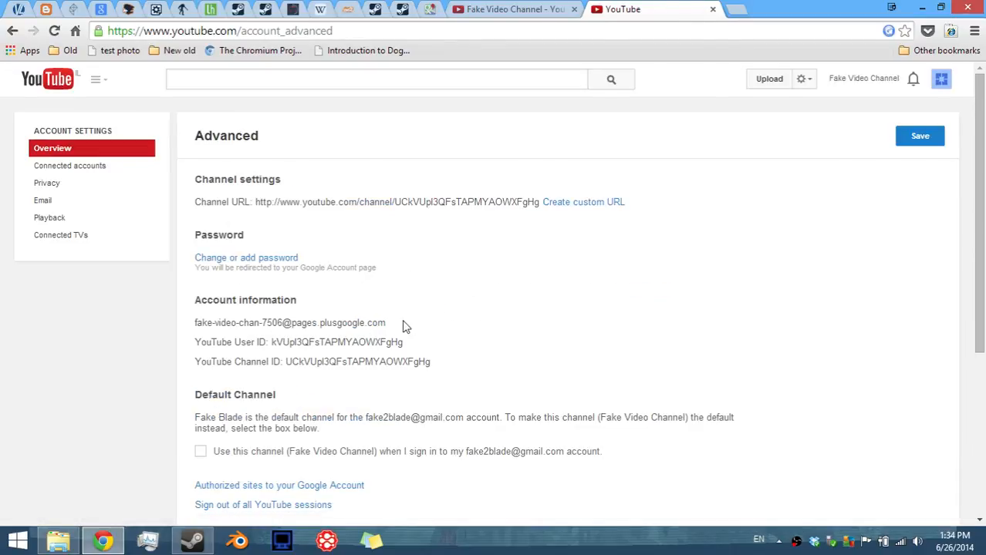
pyautogui.scroll(-3)
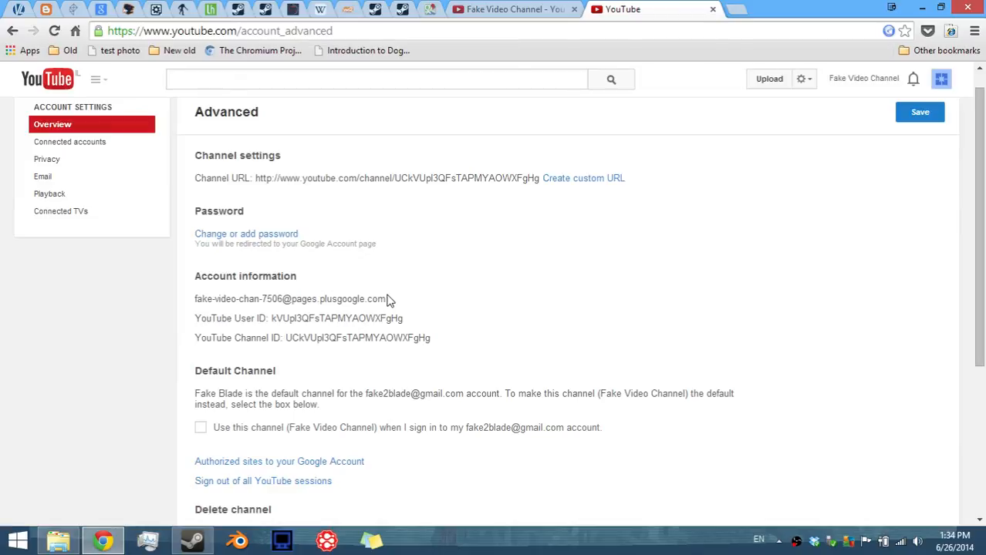
pyautogui.moveTo(407, 309)
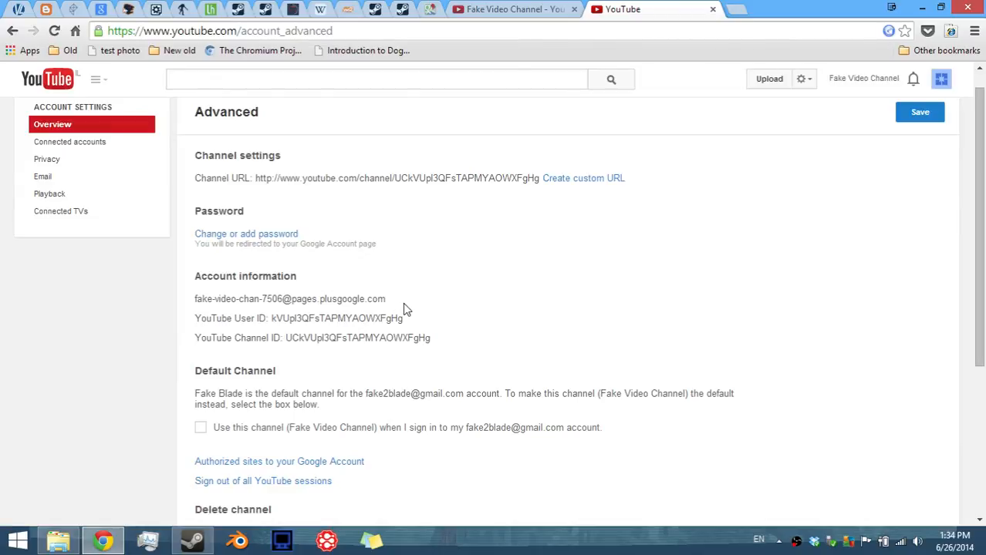
pyautogui.click(191, 540)
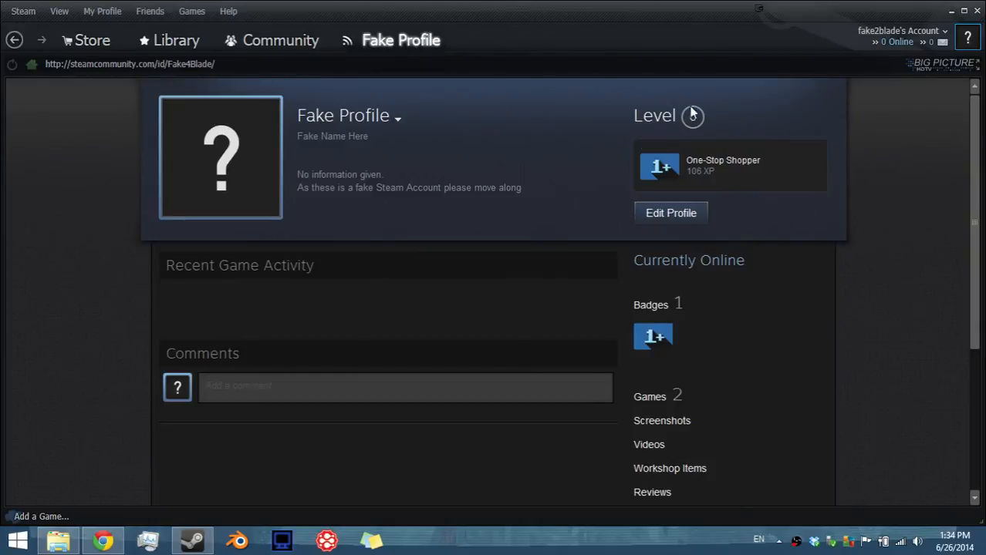
# From the profile's Videos section, begin linking a YouTube account and authorising video access.
pyautogui.scroll(-3)
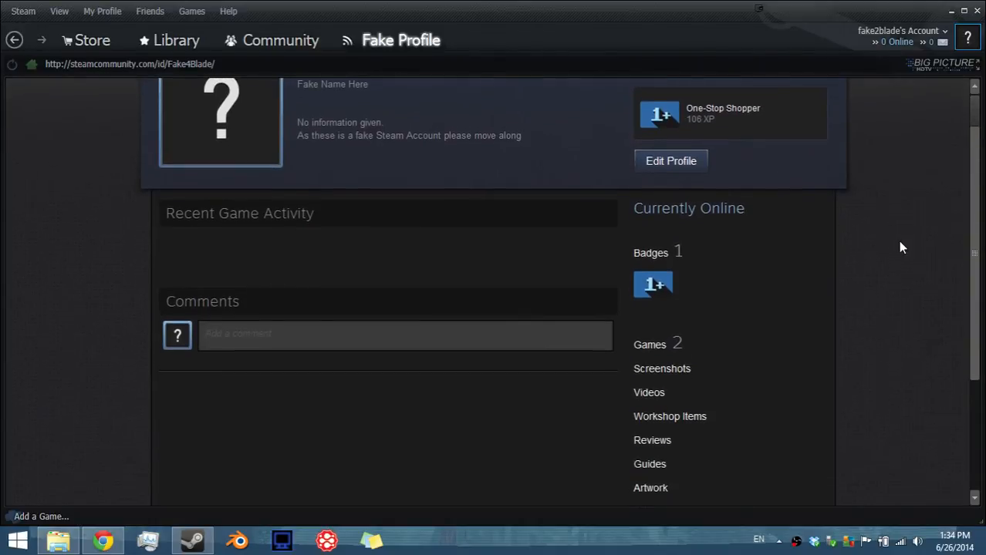
pyautogui.scroll(-3)
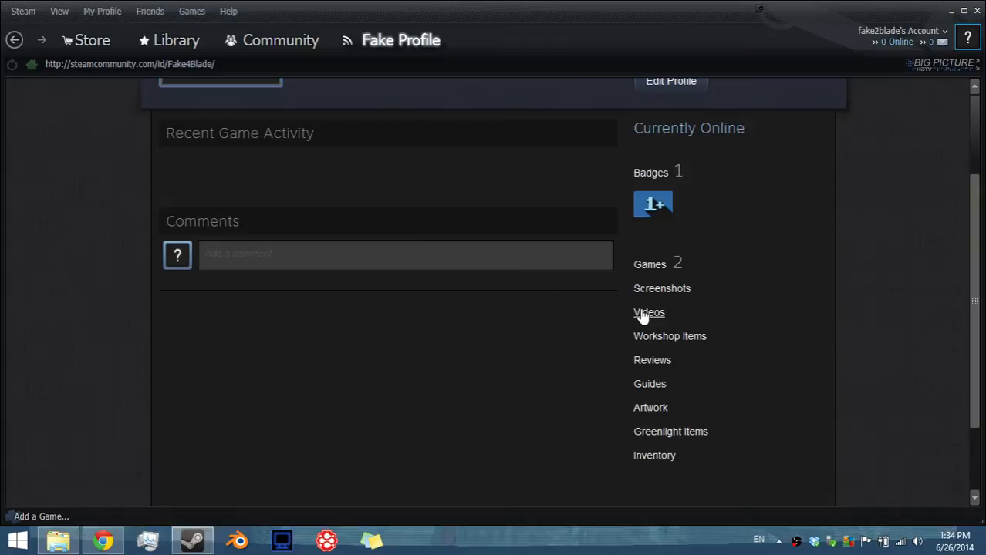
pyautogui.click(647, 312)
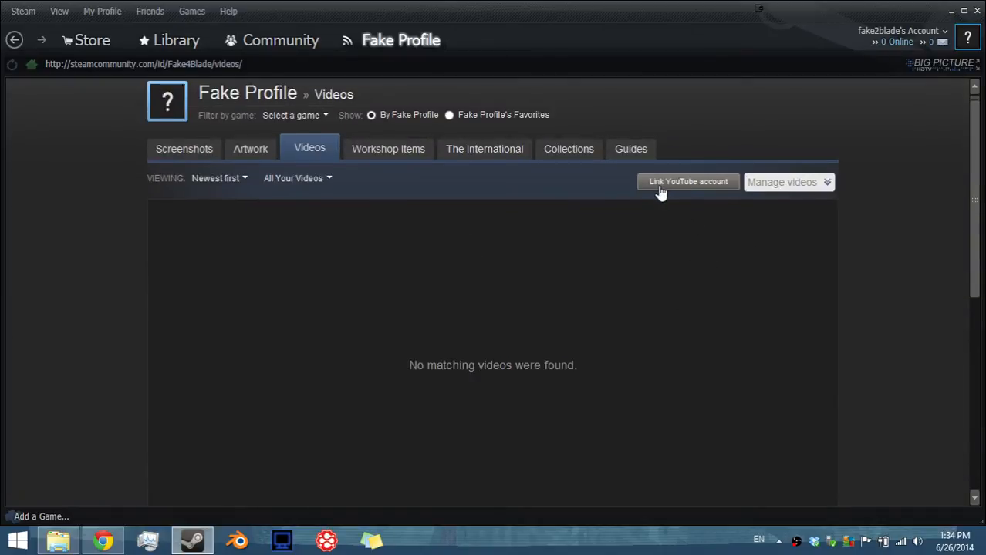
pyautogui.click(688, 182)
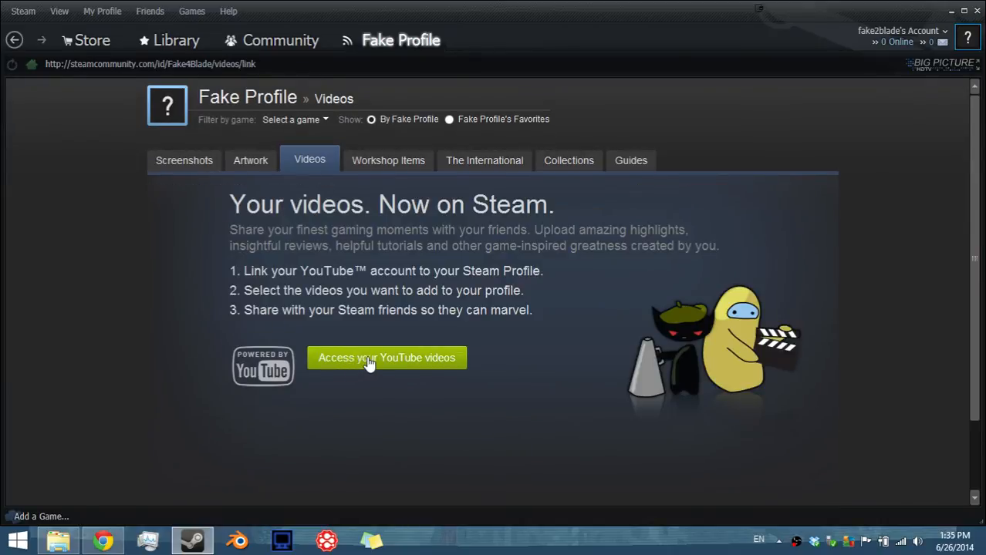
pyautogui.click(386, 358)
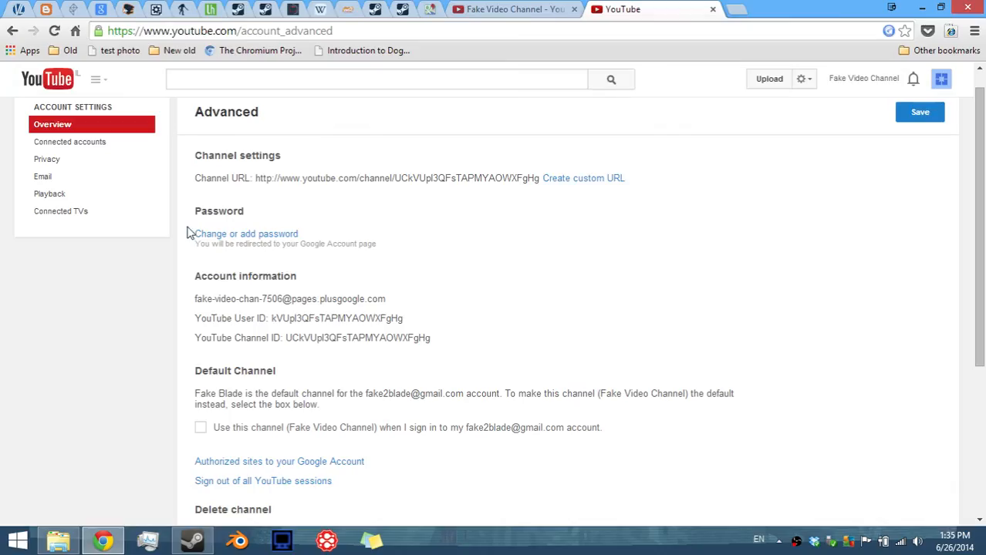
pyautogui.moveTo(193, 302)
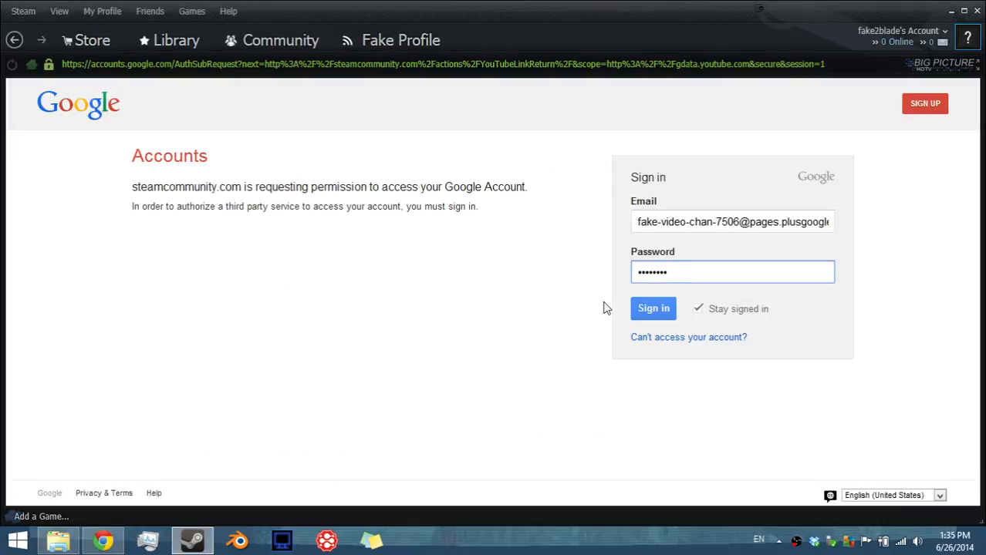
# Sign in with the channel's Google account and grant Steam access to its YouTube videos.
pyautogui.click(652, 308)
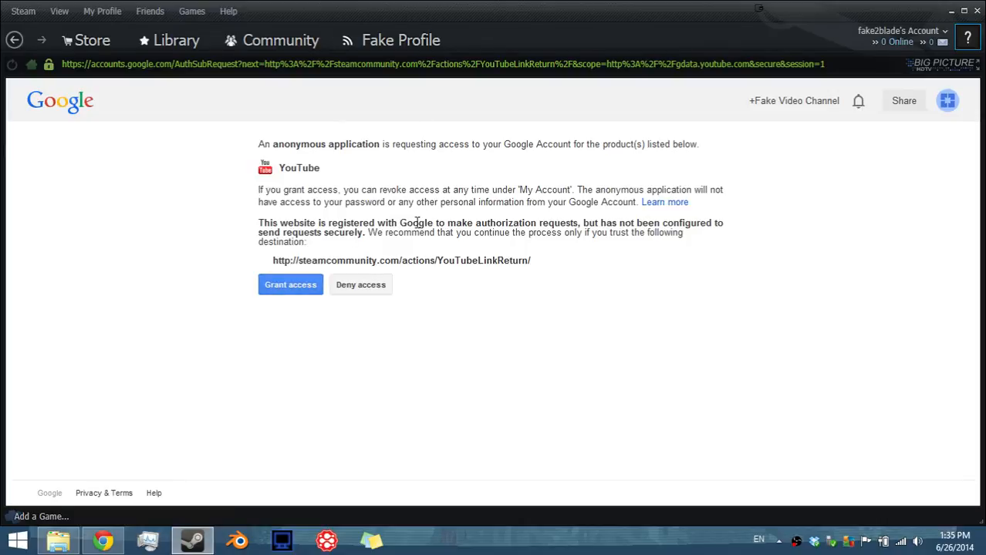
pyautogui.click(290, 284)
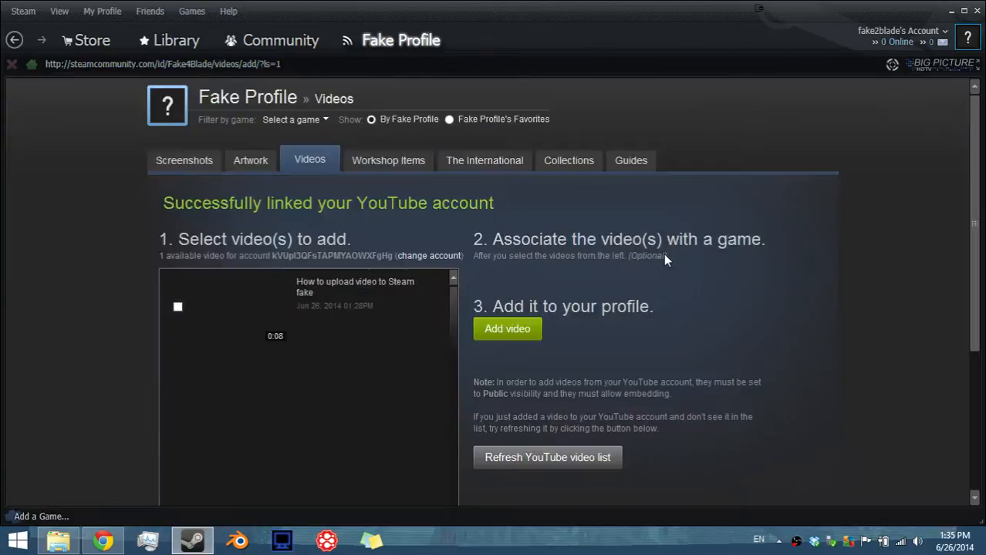
# Add the 'How to upload video to Steam fake' video with unlisted game name 'FAke Videos'.
pyautogui.click(177, 307)
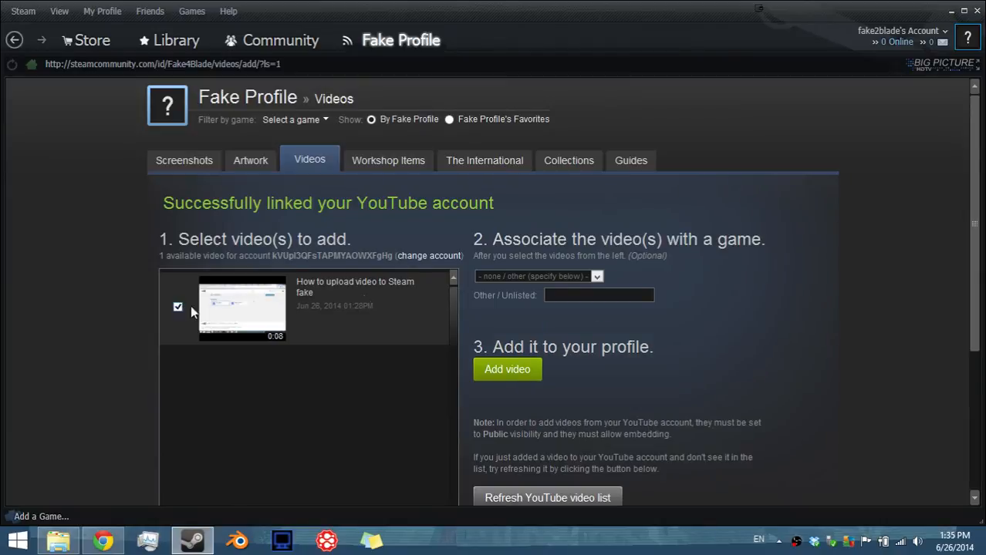
pyautogui.click(537, 249)
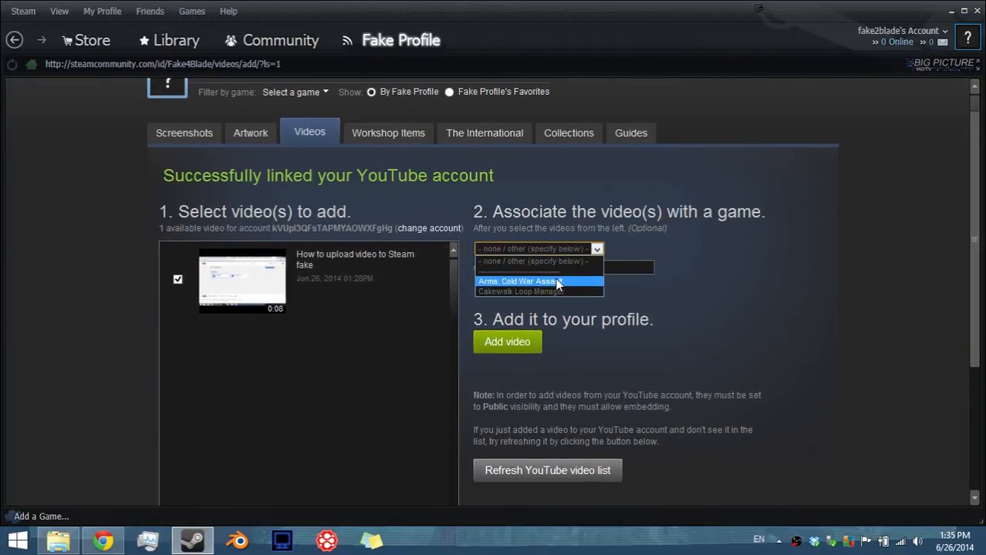
pyautogui.moveTo(540, 292)
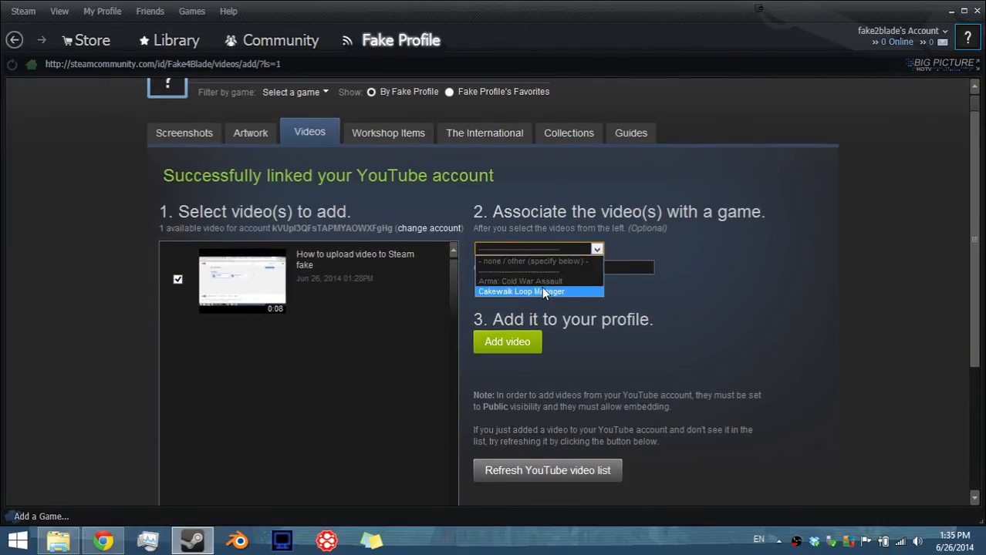
pyautogui.click(532, 261)
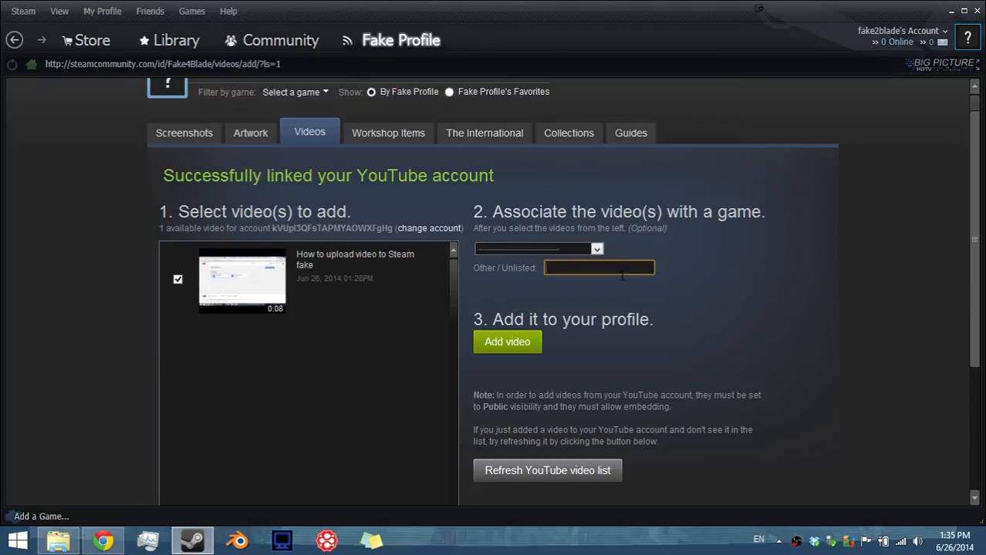
pyautogui.write('FAke Videos')
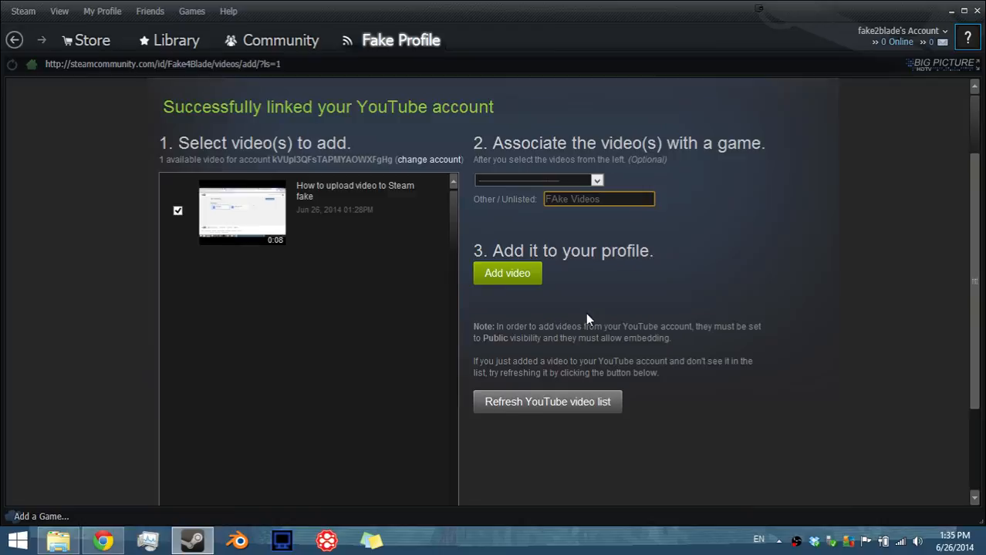
pyautogui.scroll(-3)
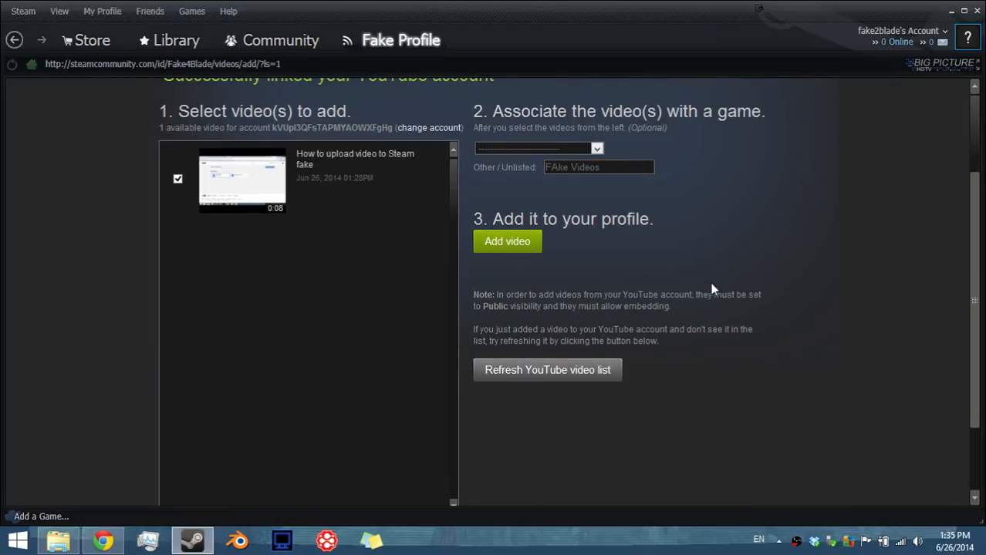
pyautogui.click(506, 241)
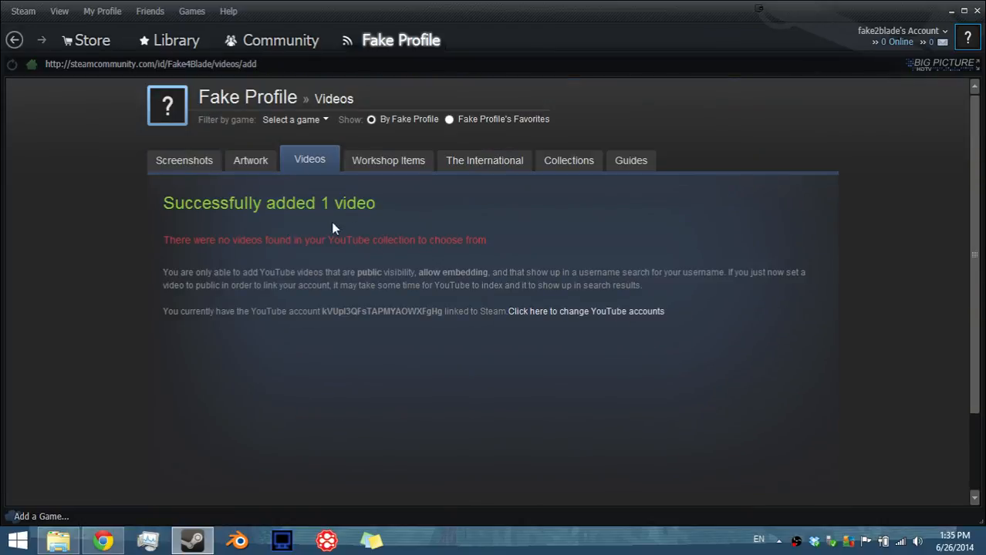
pyautogui.moveTo(485, 237)
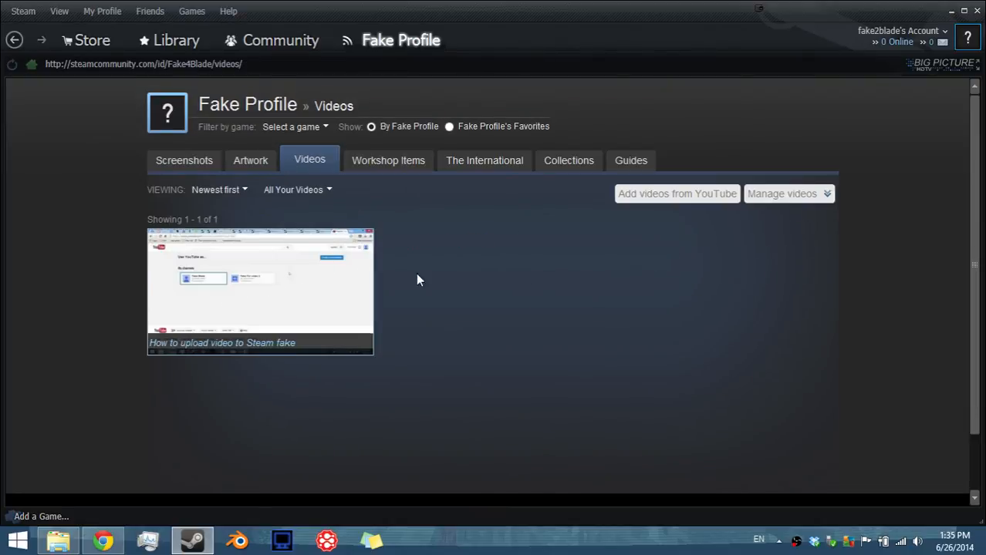
# Open the 'How to upload video to Steam fake' video from the Videos listing.
pyautogui.click(259, 285)
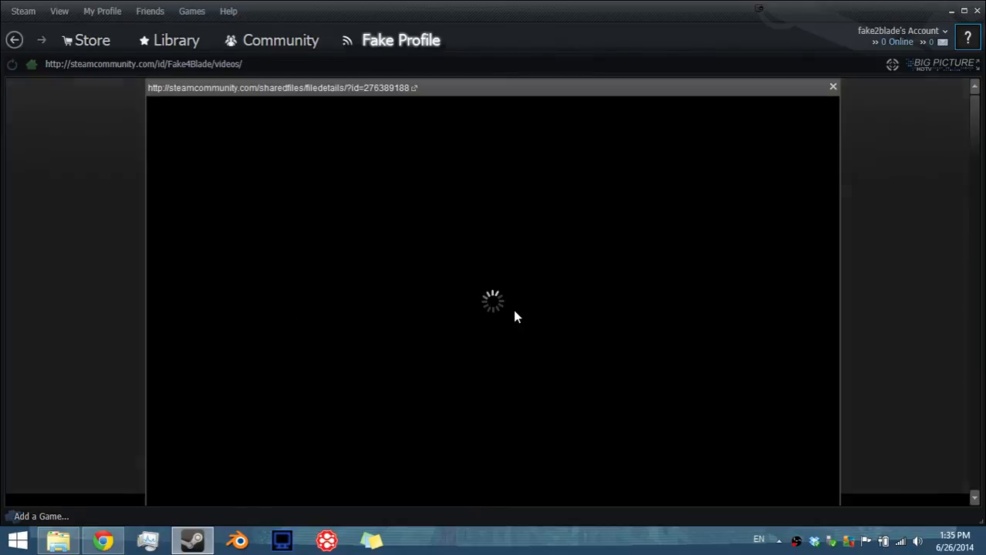